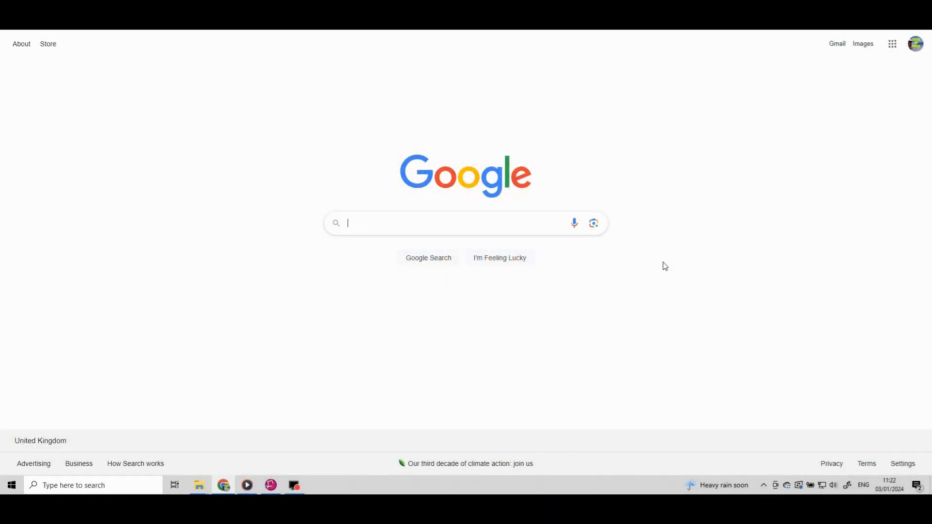
- Search Google for 'chirp', reach the CHIRP home page and dismiss the advert overlay
text(chirp)
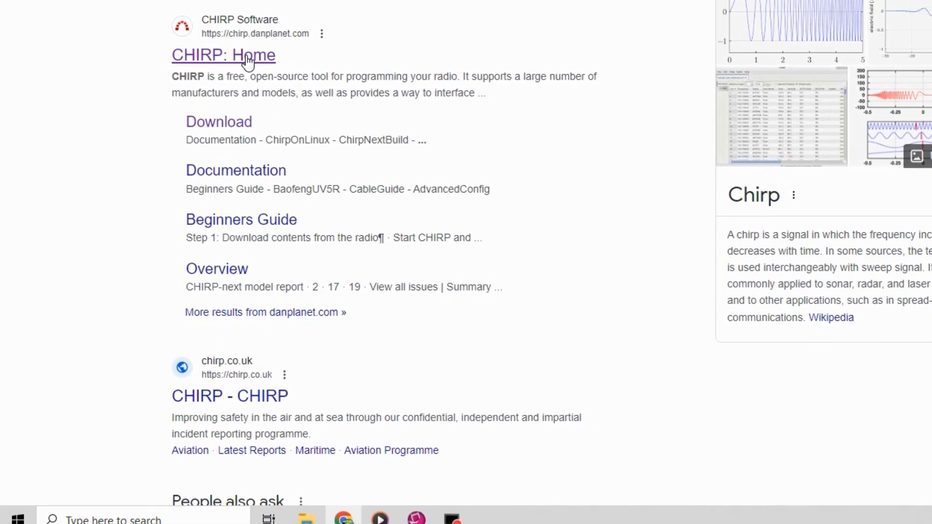
click(223, 54)
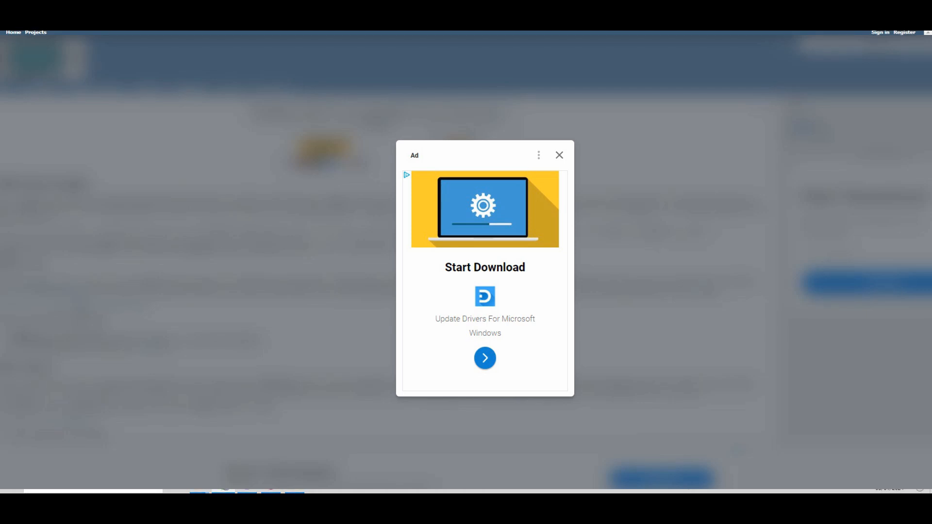
click(557, 155)
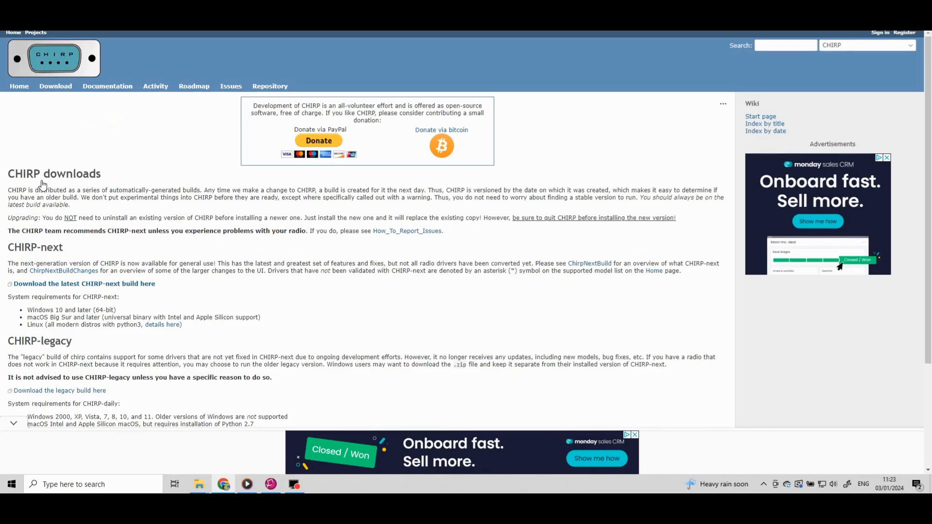
mouse_move(215, 302)
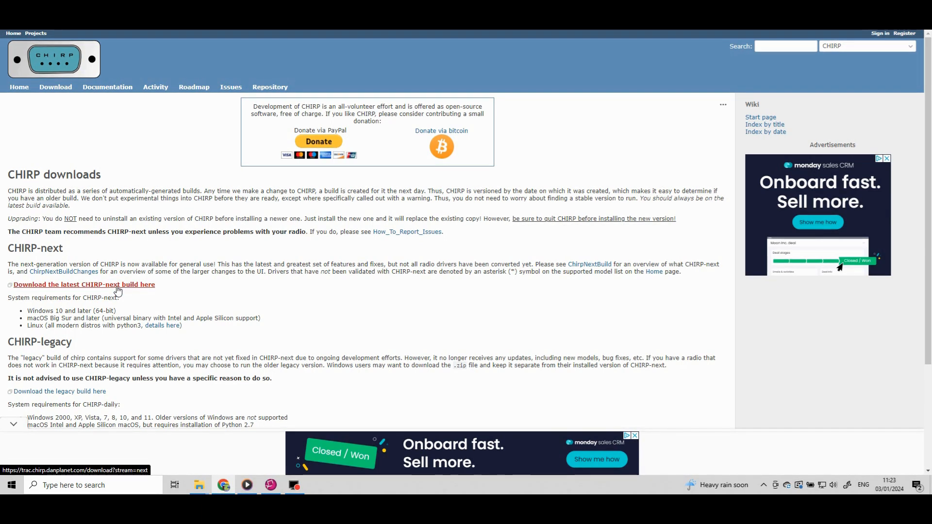
- Download chirp-next-20231223-installer.exe from the latest CHIRP-next build listing
click(84, 285)
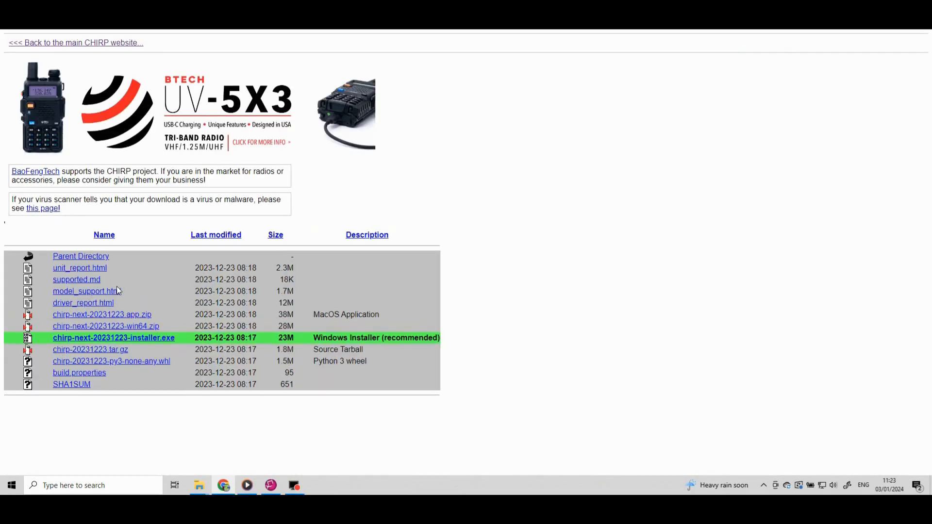
mouse_move(309, 358)
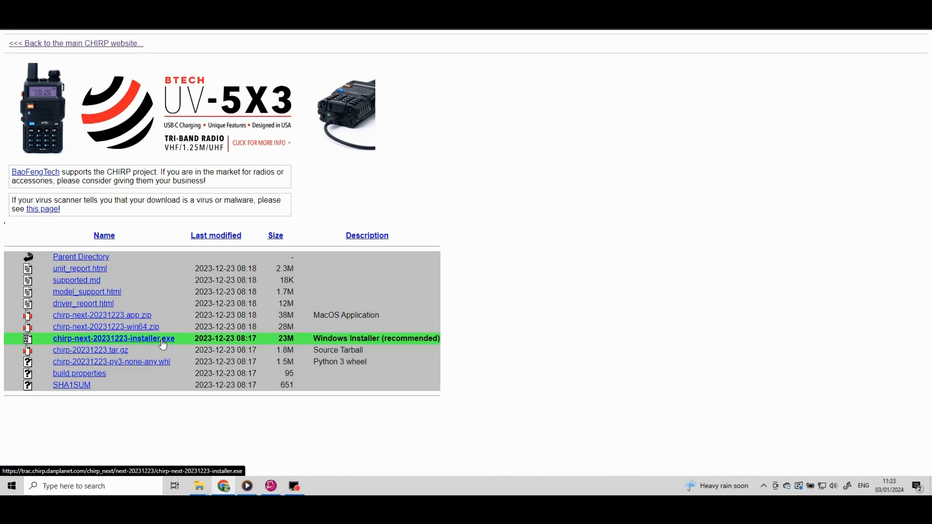
click(113, 338)
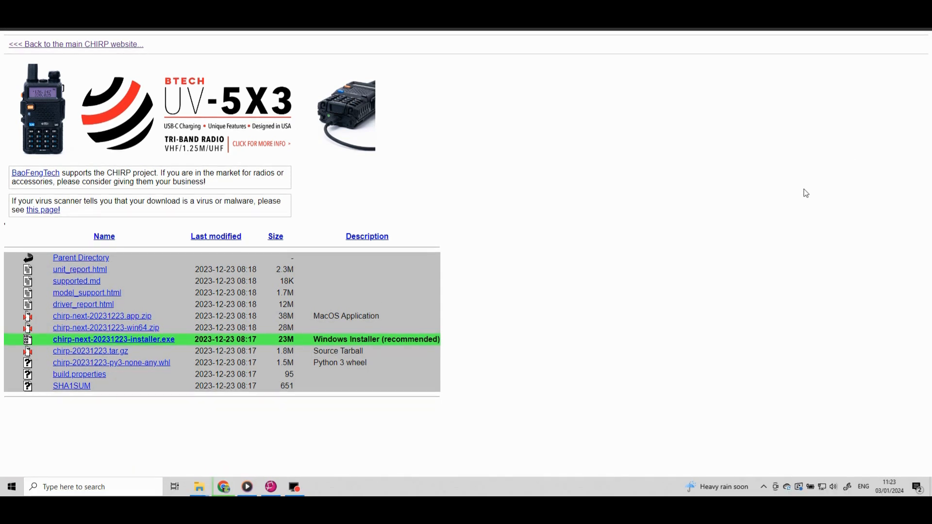
mouse_move(844, 151)
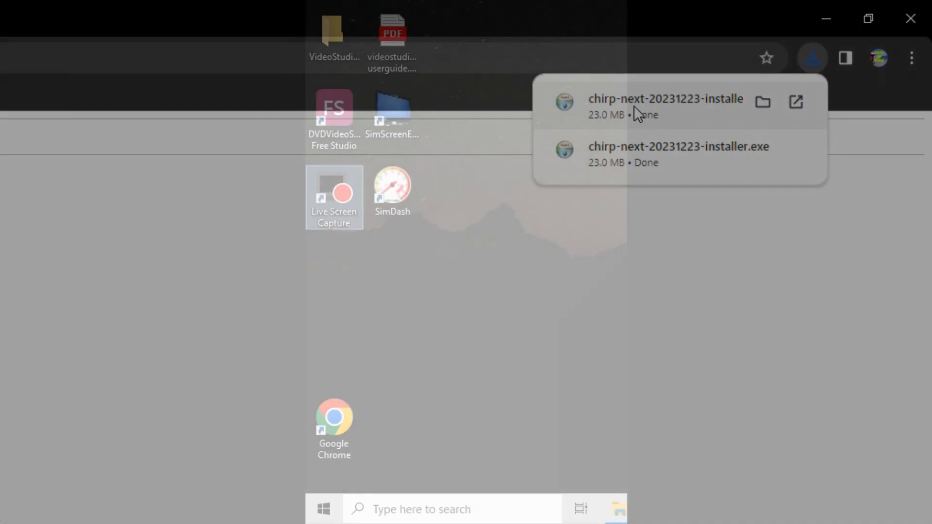
- Search Windows for 'ch' to find the CHIRP app, then bring up retevis.com in Chrome
click(425, 510)
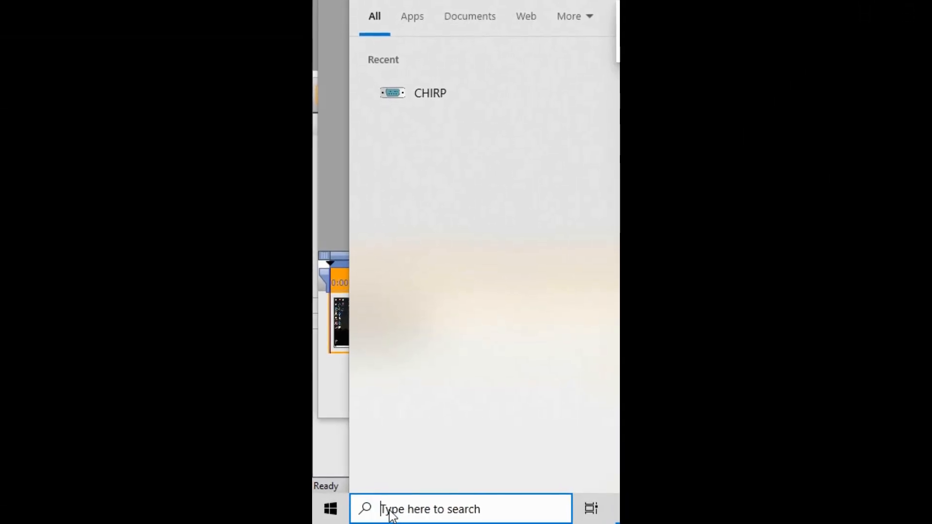
text(chirp)
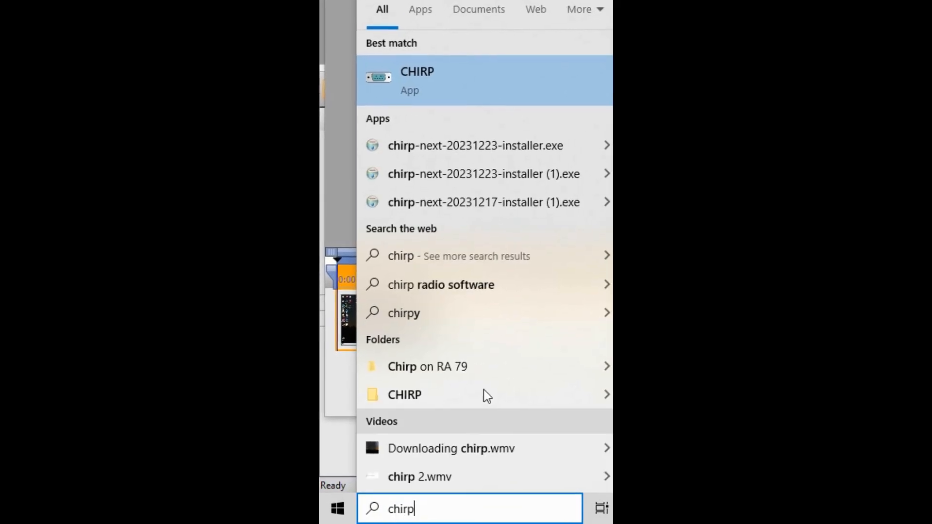
click(417, 81)
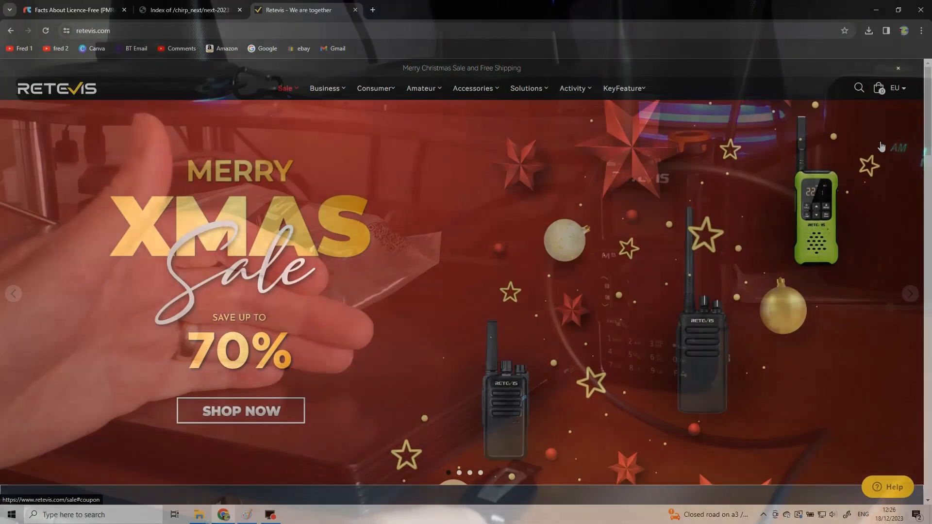
- Search the Retevis store for RA7 and reach the RA79 50-600MHz ham radio product page
click(860, 88)
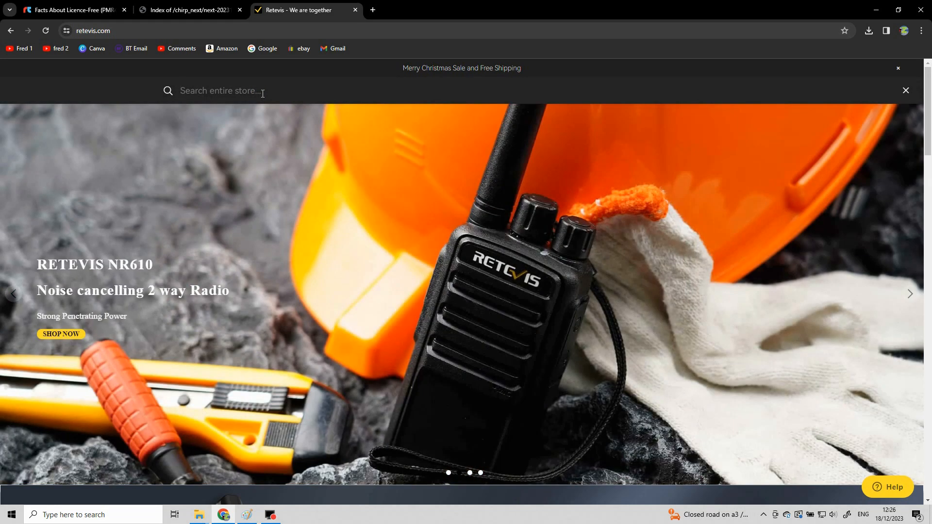
text(RA7)
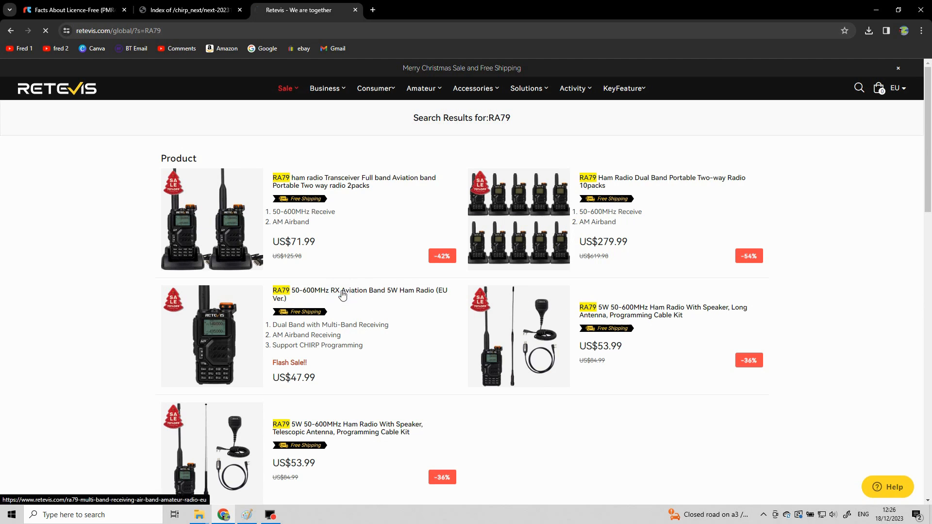
click(343, 294)
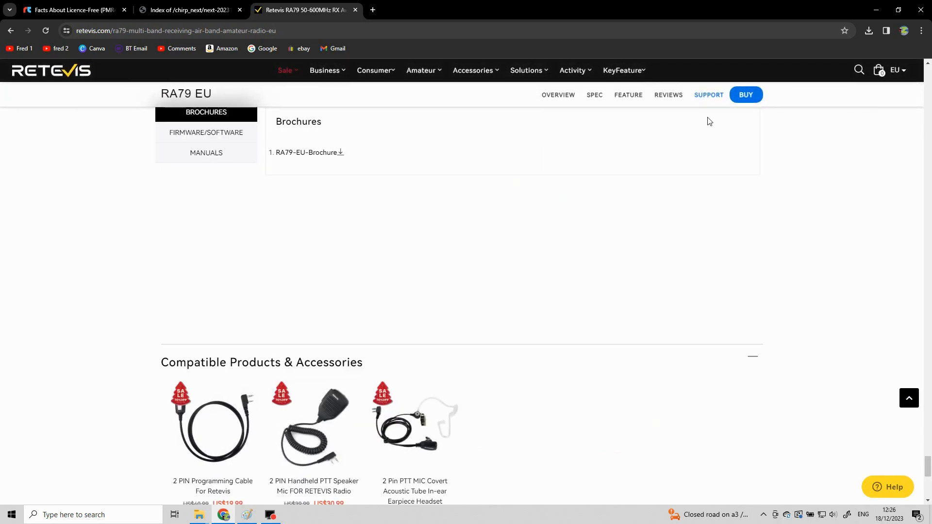
mouse_move(311, 194)
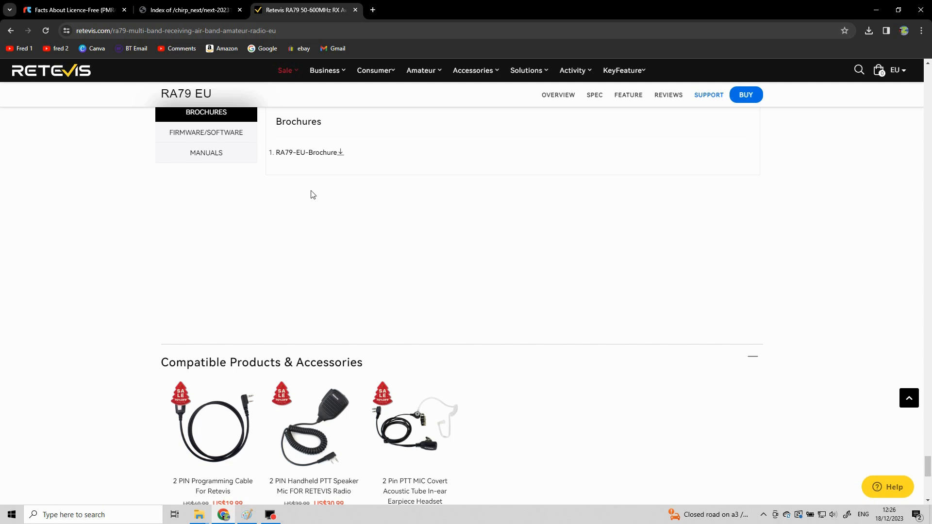
- Download the WIN11-DRIVERINSTALLER zip from the RA79 firmware/software list and view its contents
click(206, 132)
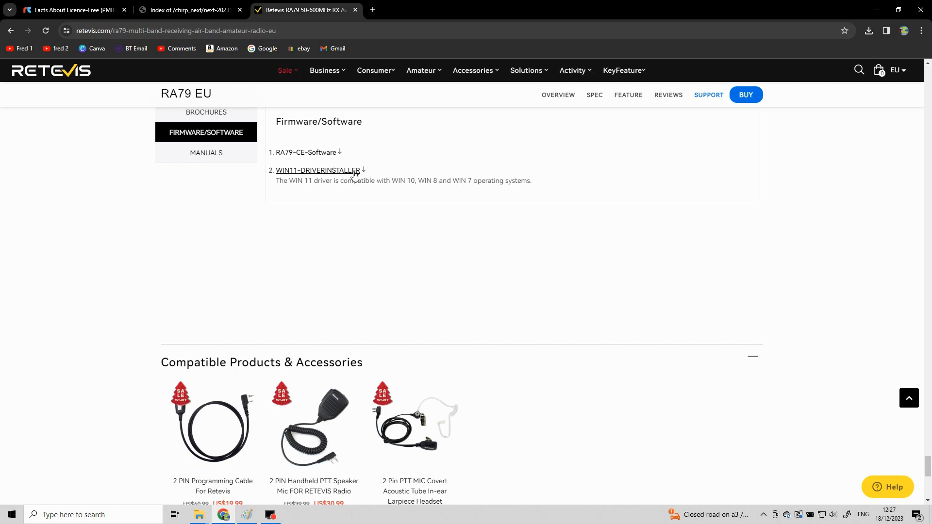
mouse_move(328, 174)
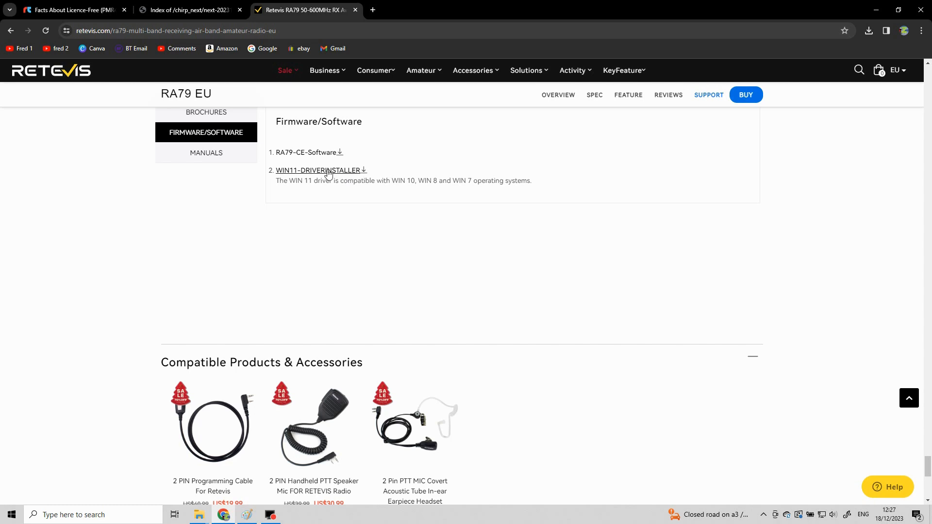
click(320, 171)
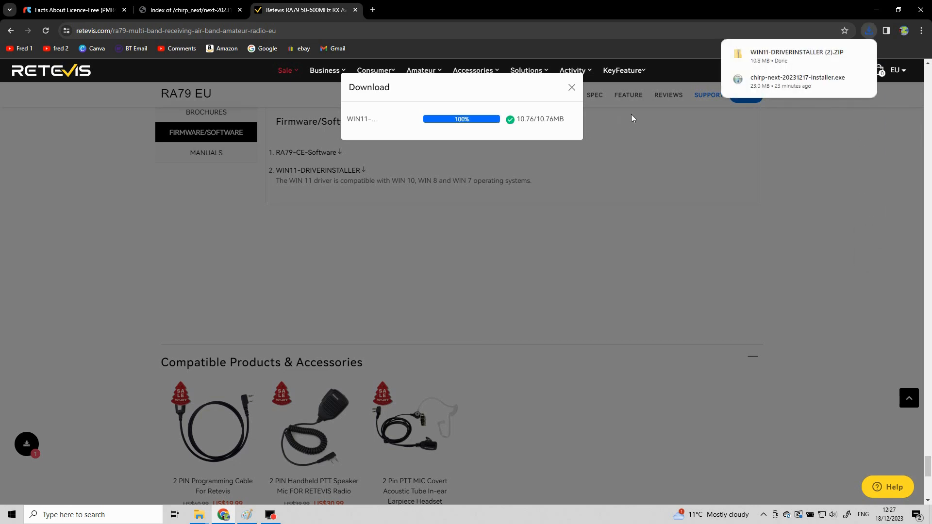
click(796, 56)
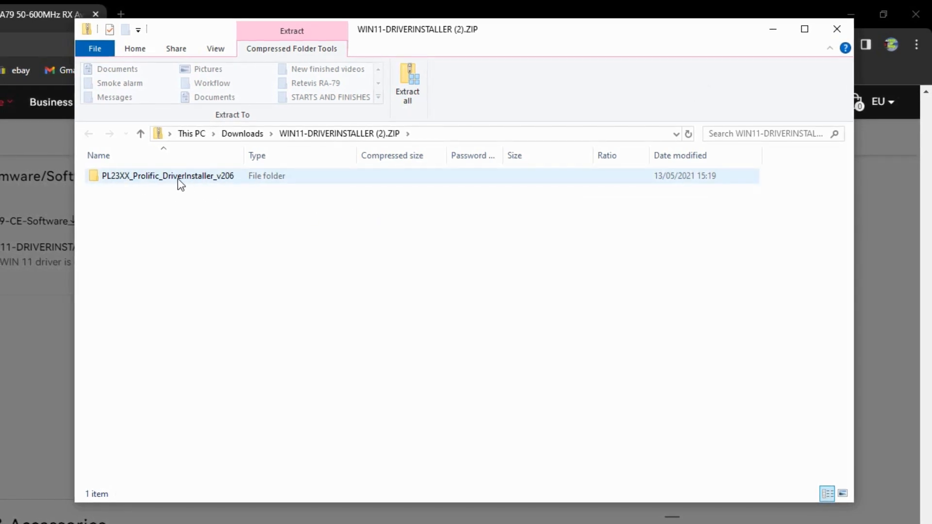
- Run PL23XX-M_LogoDriver_Setup from the PL23XX_Prolific_DriverInstaller_v206 folder without extracting
double_click(168, 176)
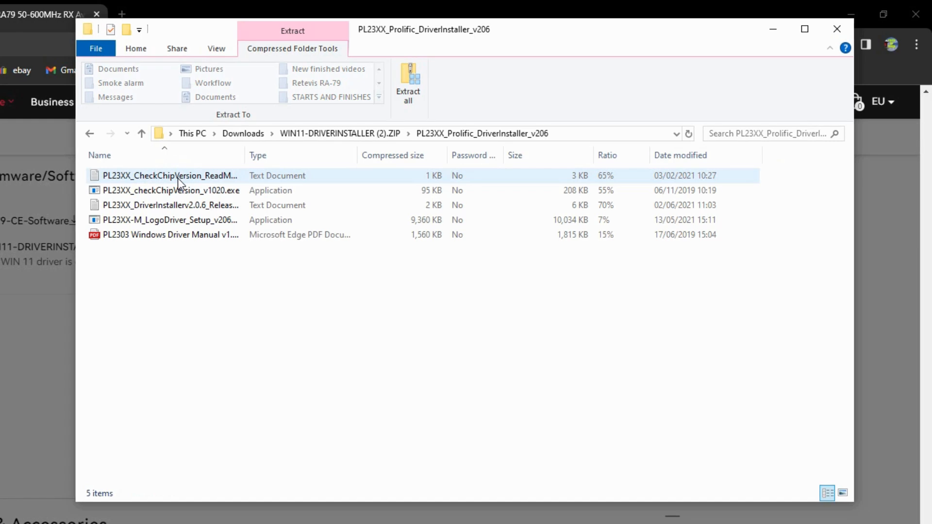
click(170, 205)
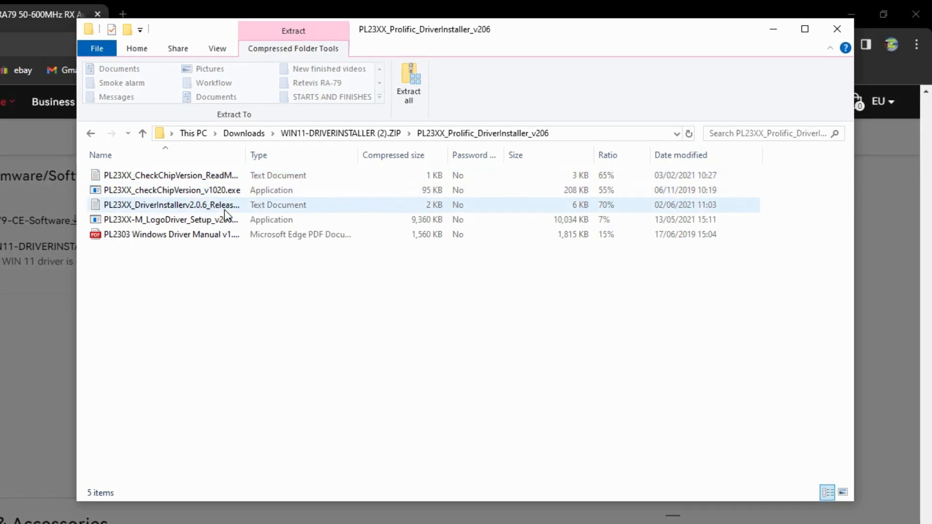
click(171, 219)
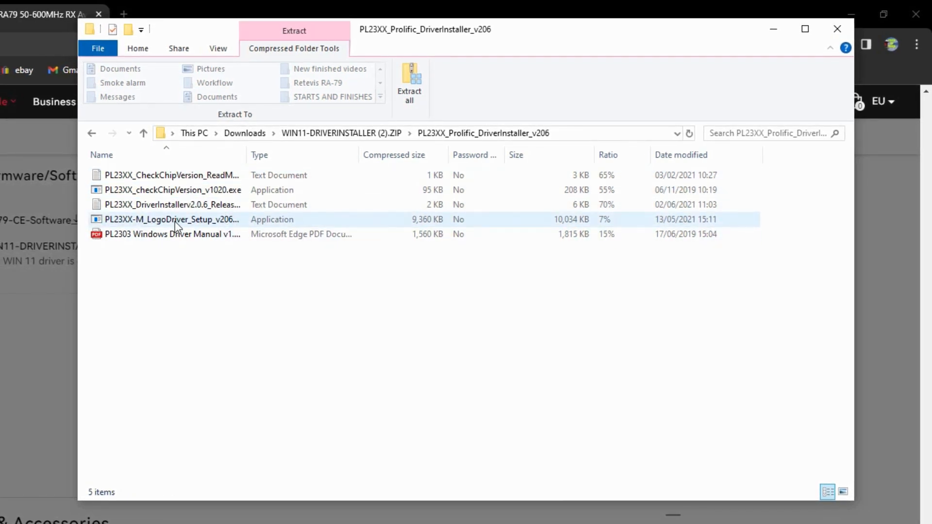
click(172, 218)
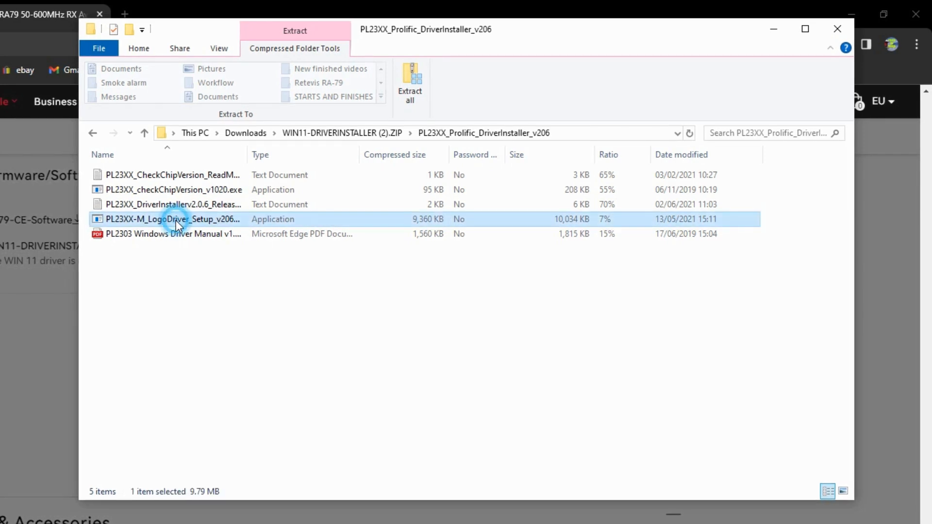
double_click(174, 218)
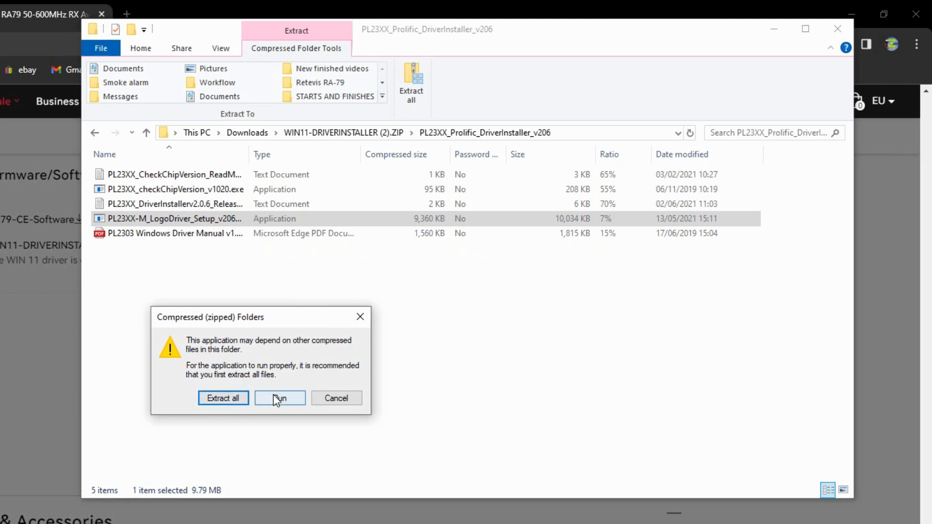
click(280, 398)
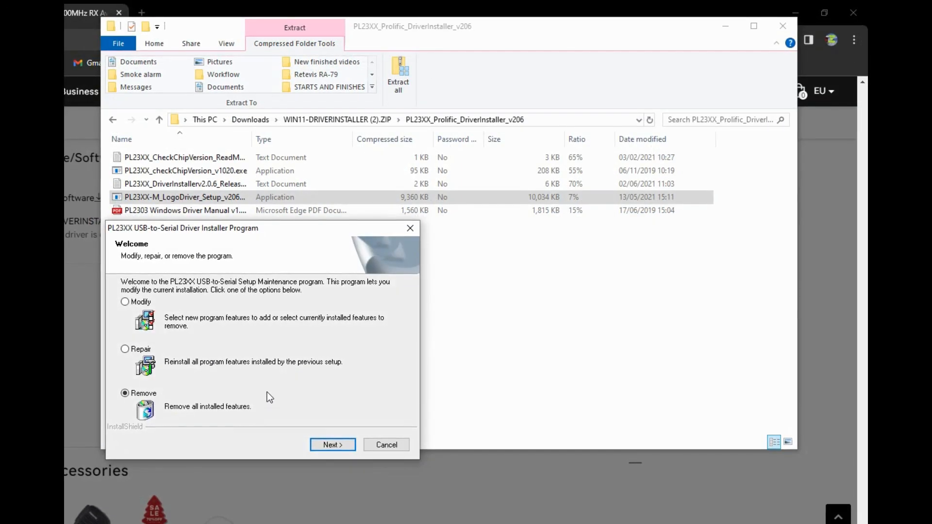